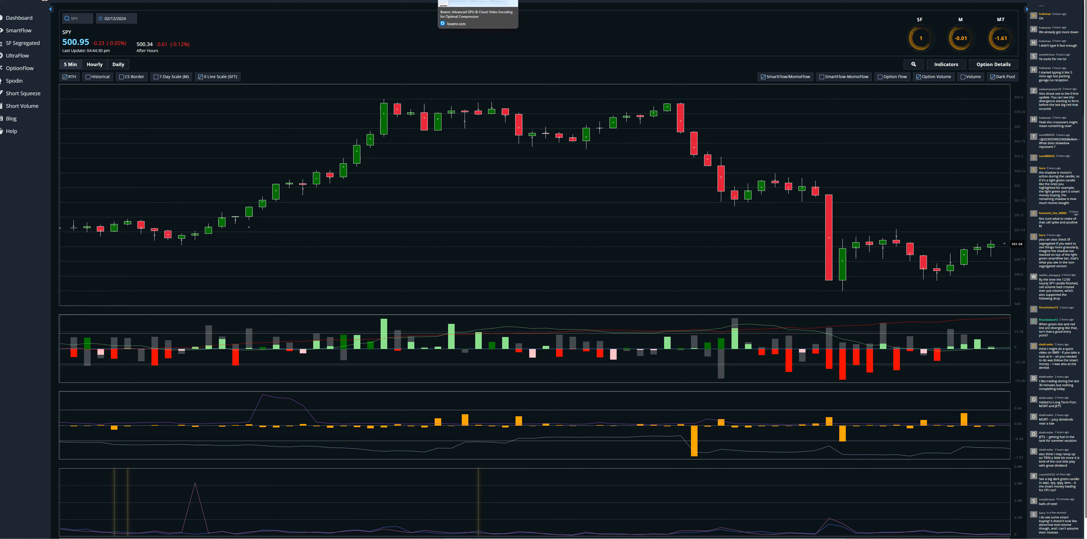
Open the Beamr website from the advertisement banner above the SPY chart.
left_click(455, 23)
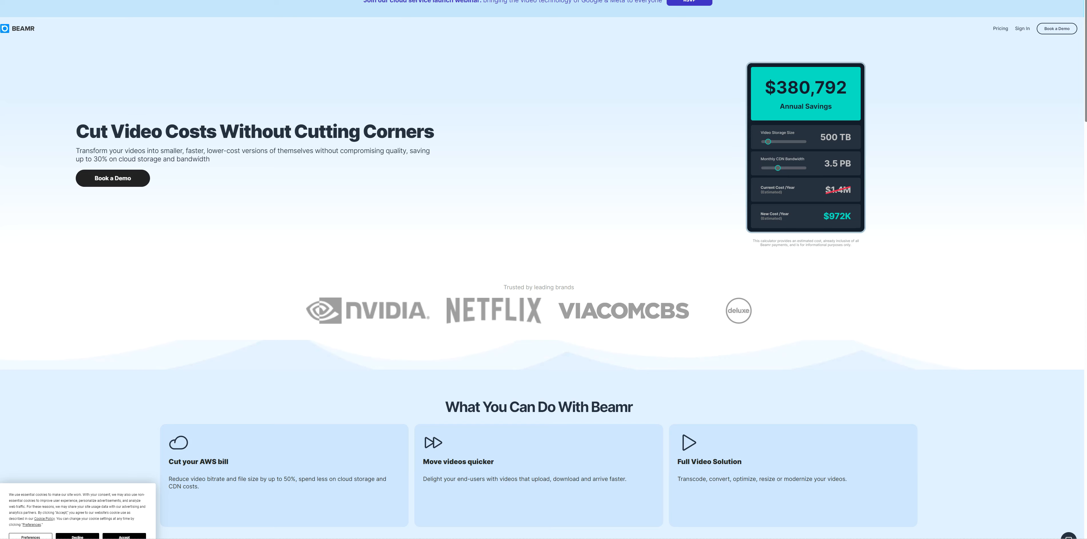
Scroll to Beamr's before/after comparison and slide it both ways to compare video quality.
scroll("down", 3)
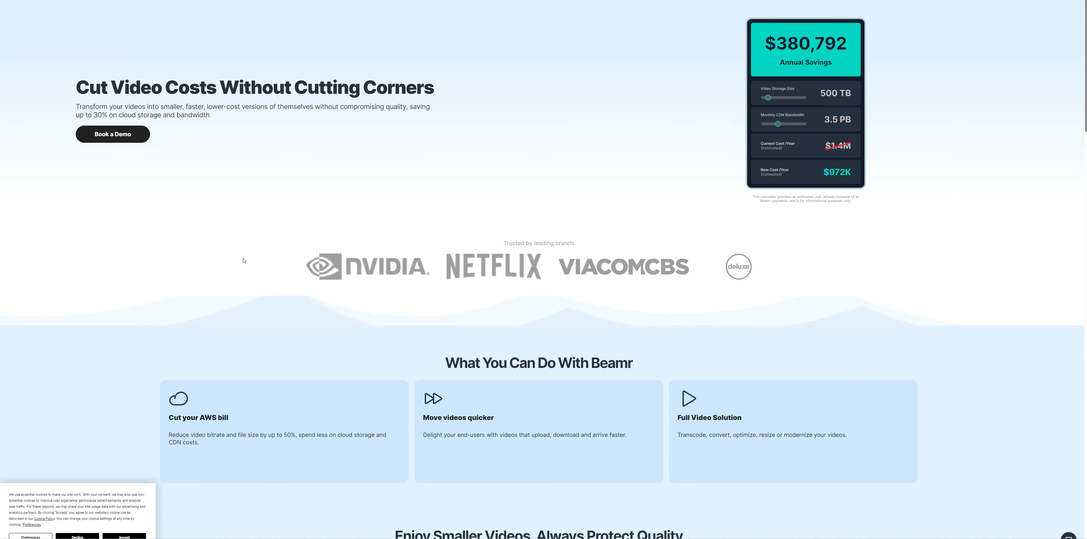
scroll("down", 3)
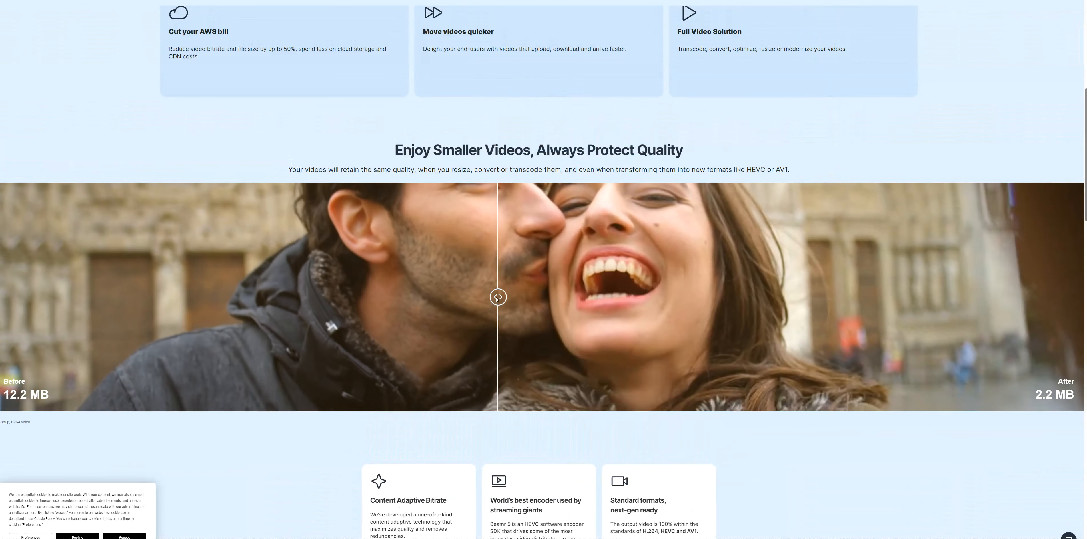
left_click_drag(498, 297, 336, 297)
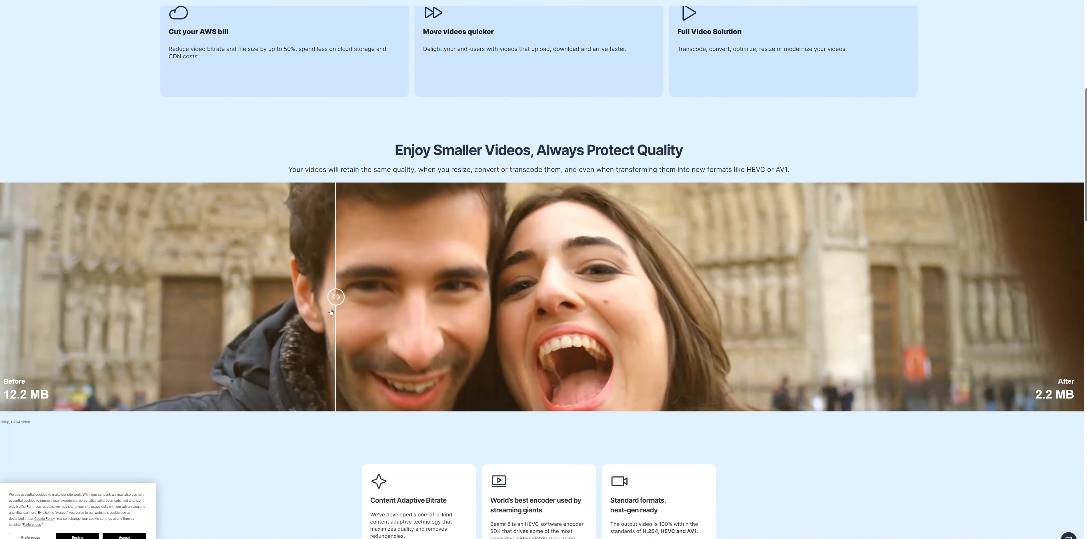
left_click_drag(335, 296, 570, 297)
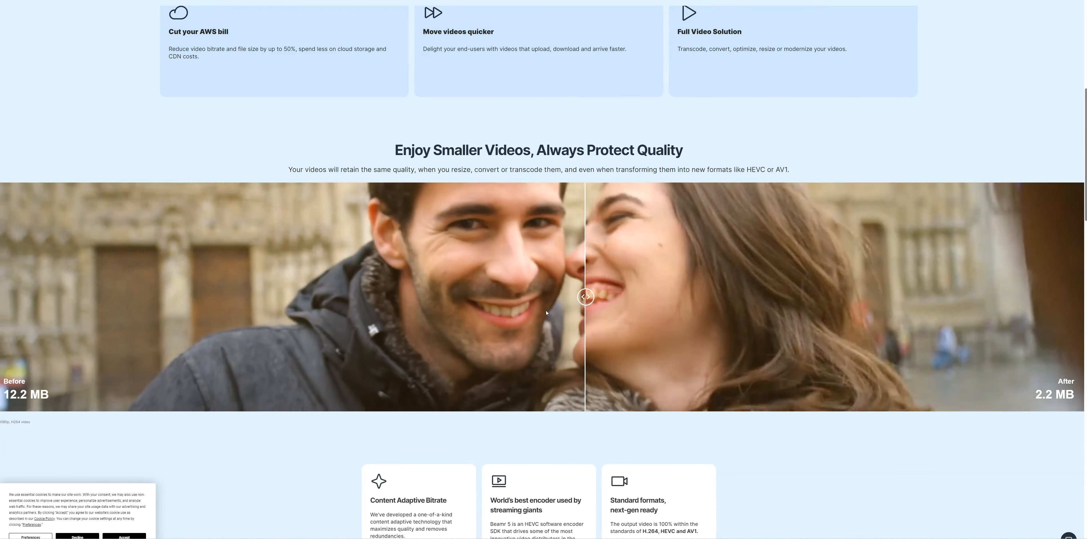
scroll("up", 3)
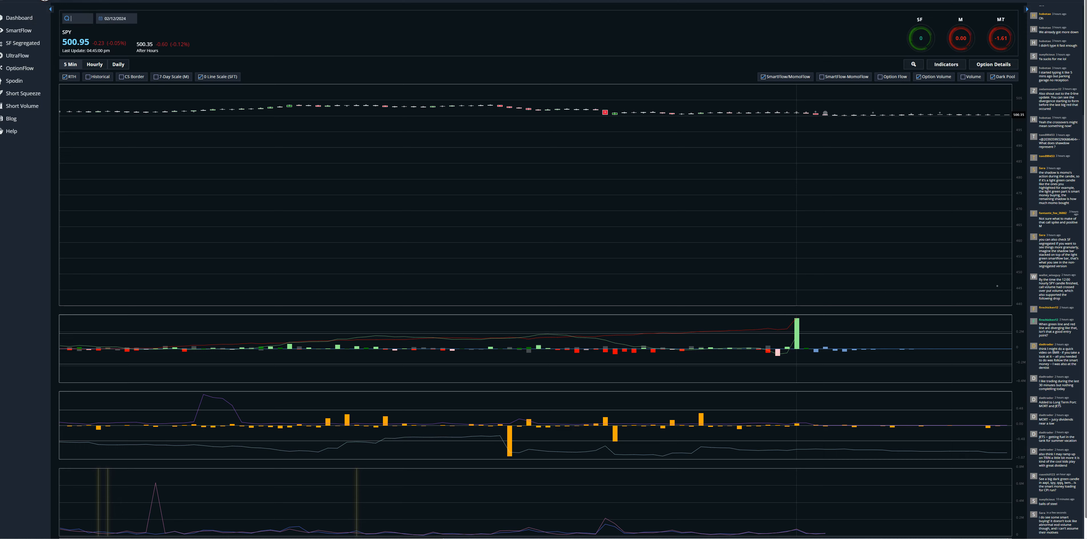
Return to the Dashboard showing the Top 10 Smart Flow Tickers and Manipulation Tally tables.
left_click(19, 17)
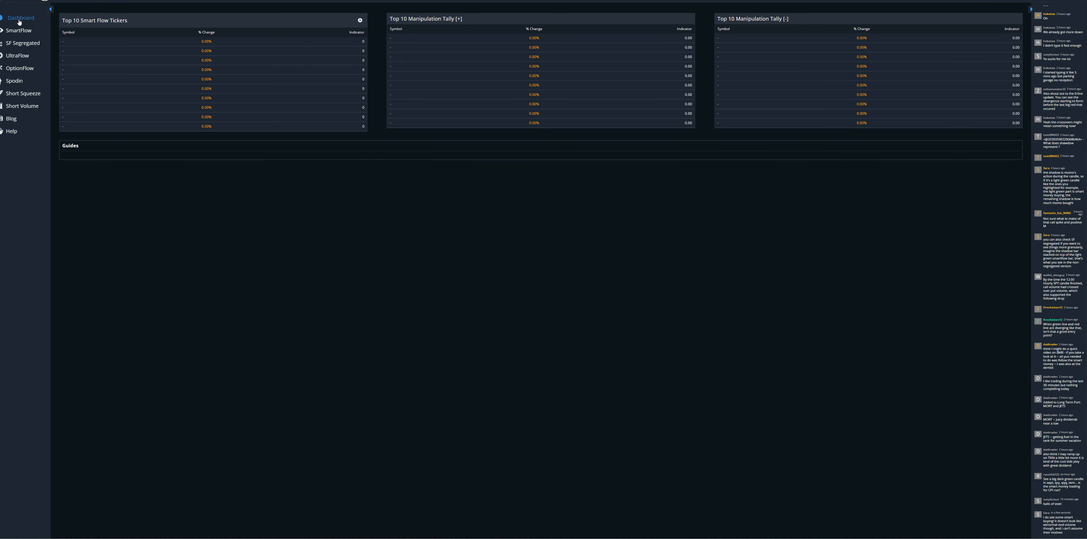
left_click(20, 30)
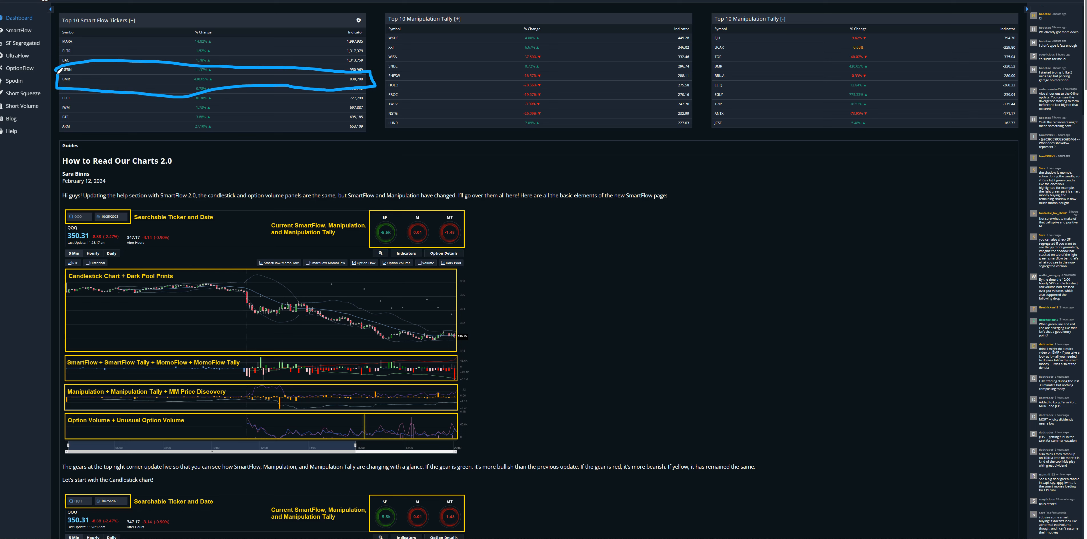
mouse_move(223, 79)
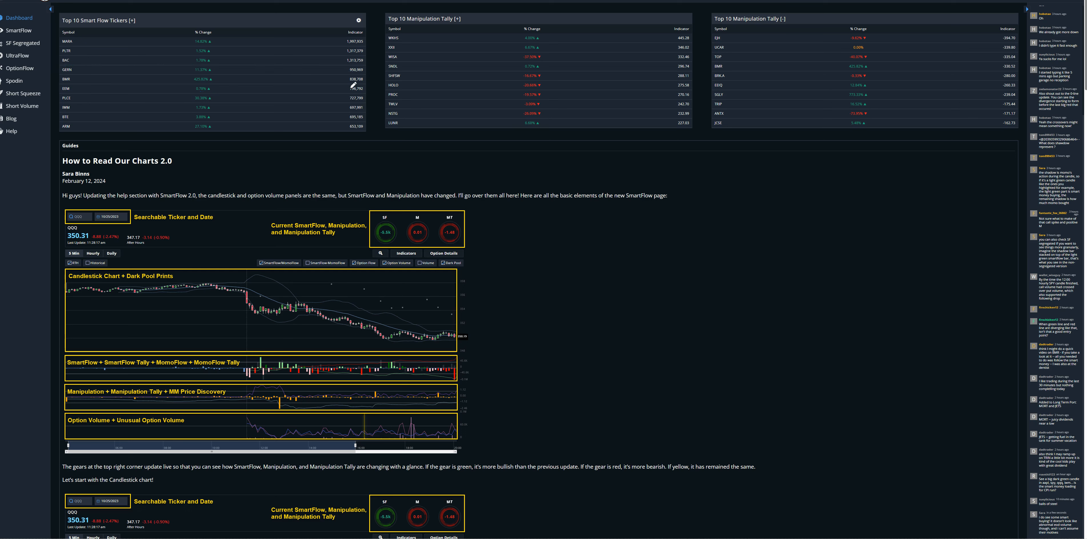
mouse_move(189, 20)
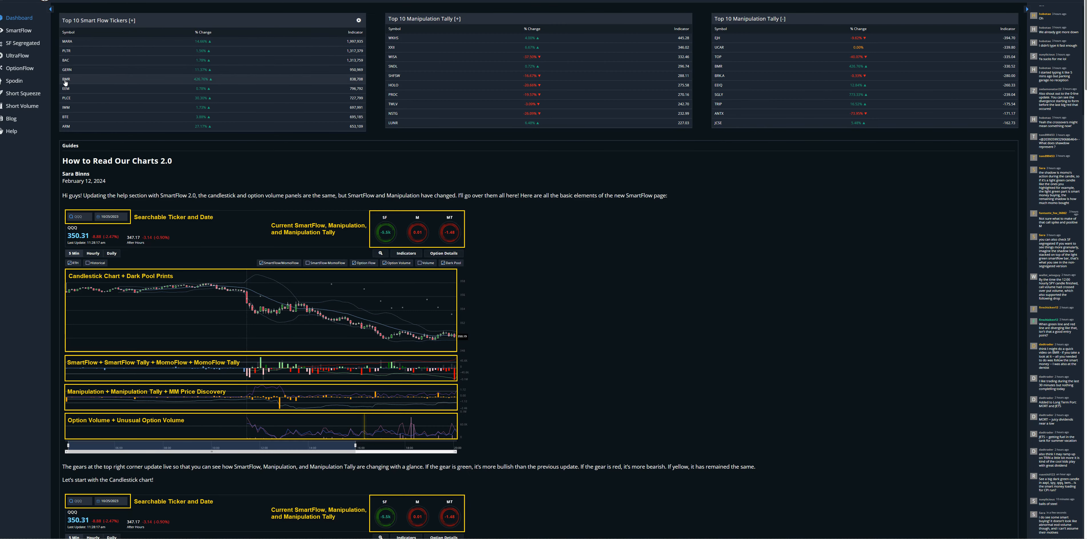
Load the BMR 5-minute SmartFlow chart from the Top 10 Smart Flow Tickers table.
left_click(69, 79)
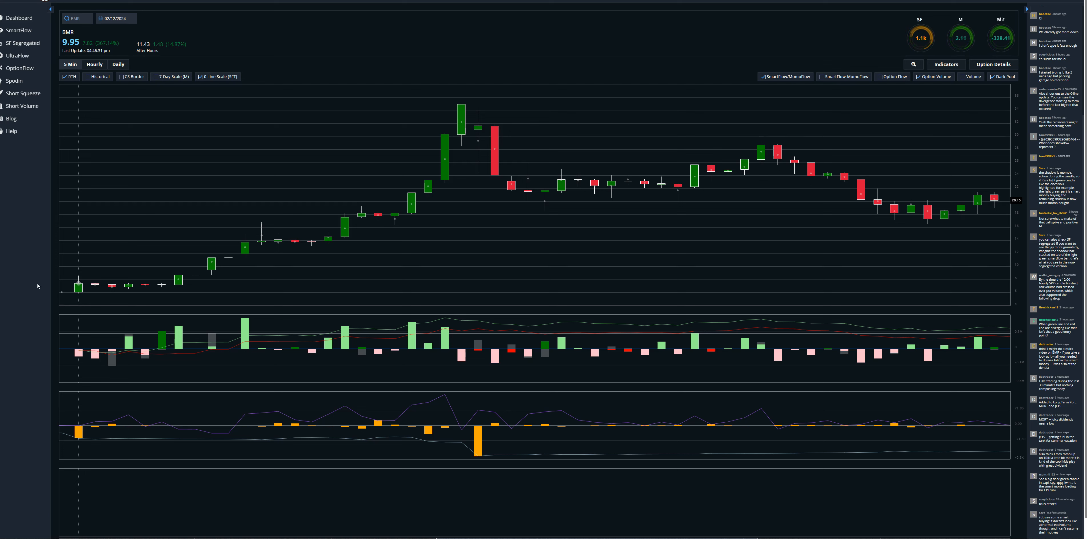
mouse_move(61, 291)
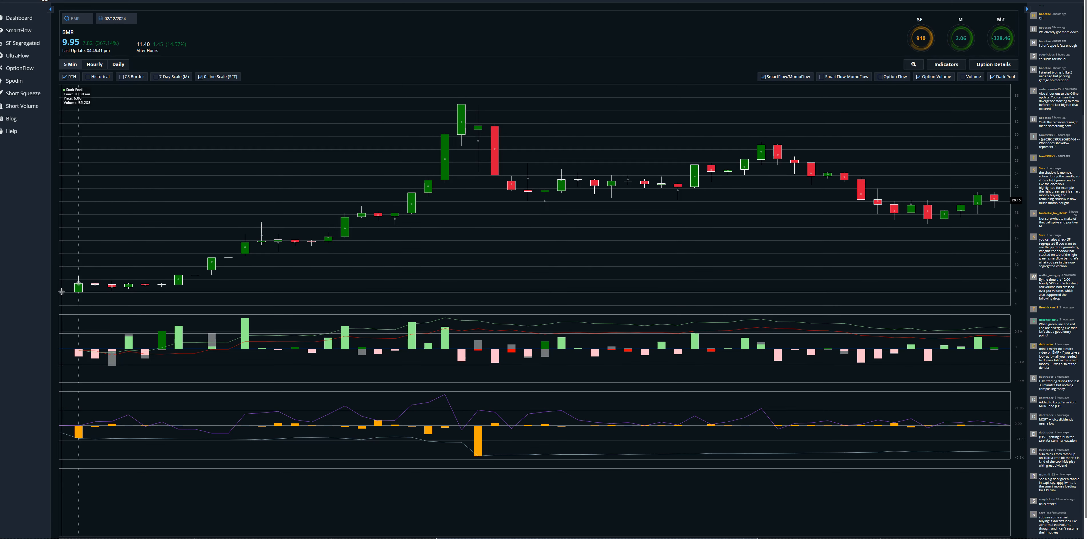
mouse_move(23, 261)
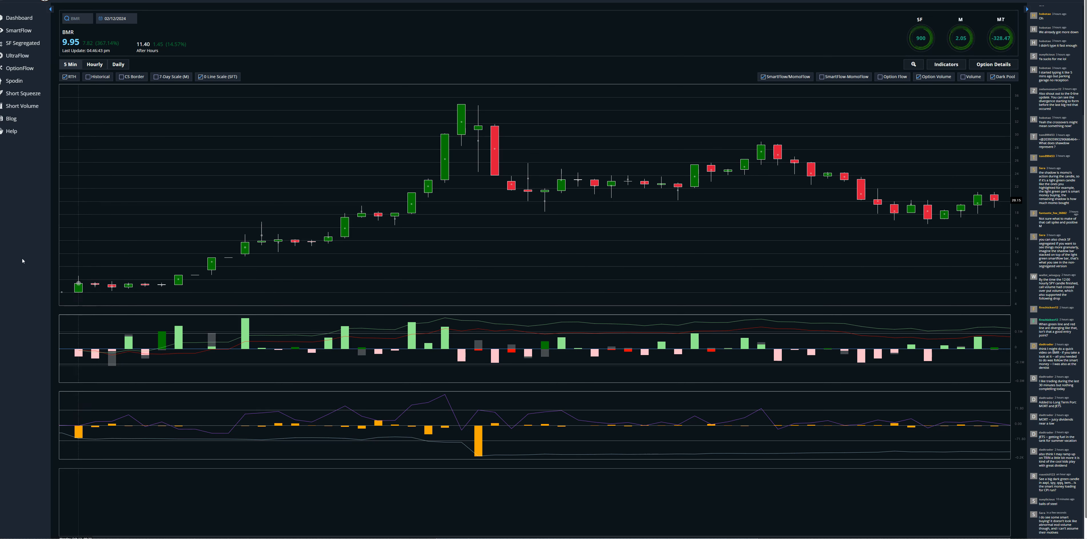
mouse_move(107, 284)
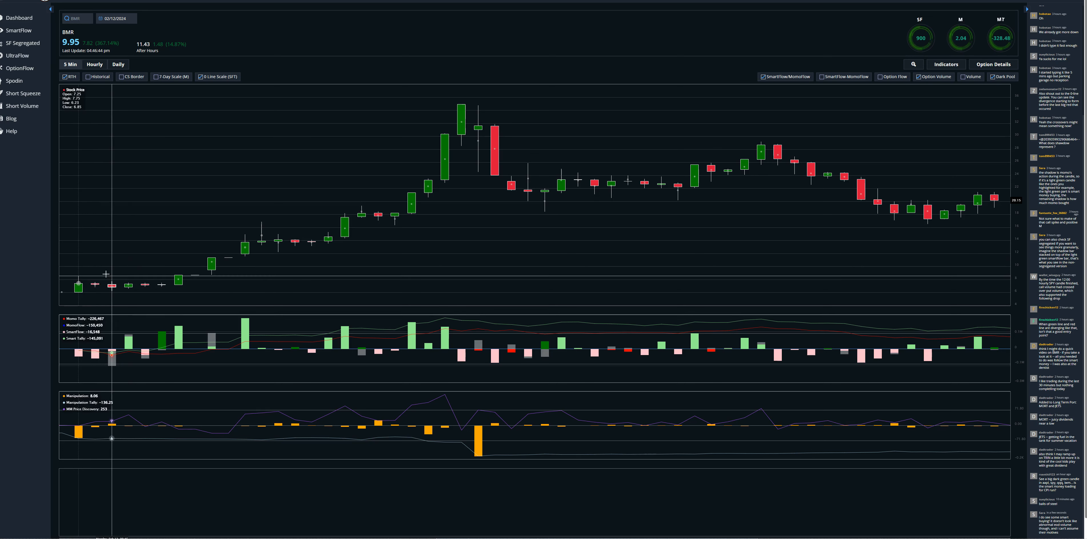
mouse_move(460, 130)
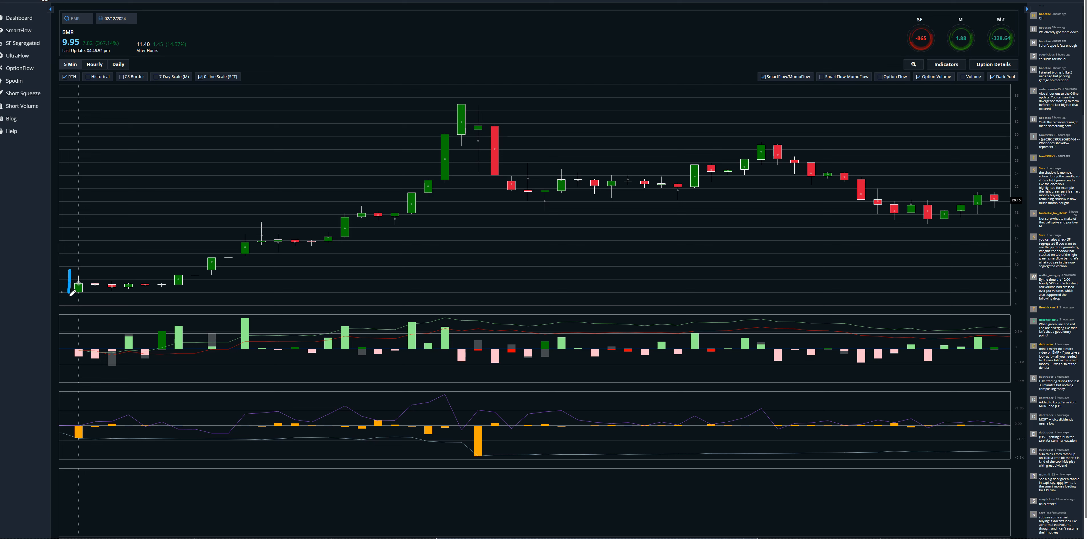
Mark the first BMR candle, the early green SmartFlow bar and the early rising candles in blue.
left_click_drag(68, 293, 166, 301)
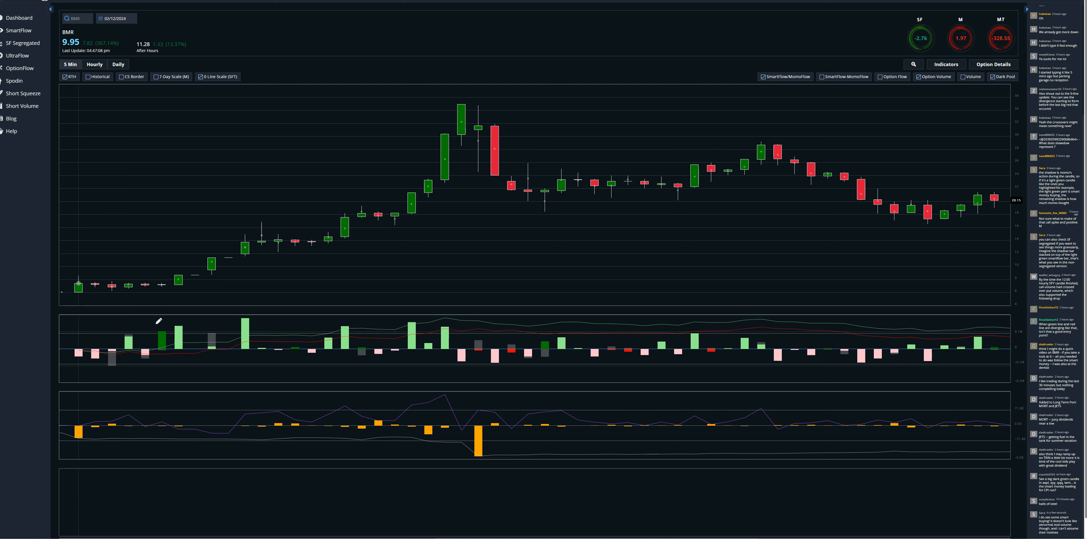
left_click_drag(153, 320, 168, 365)
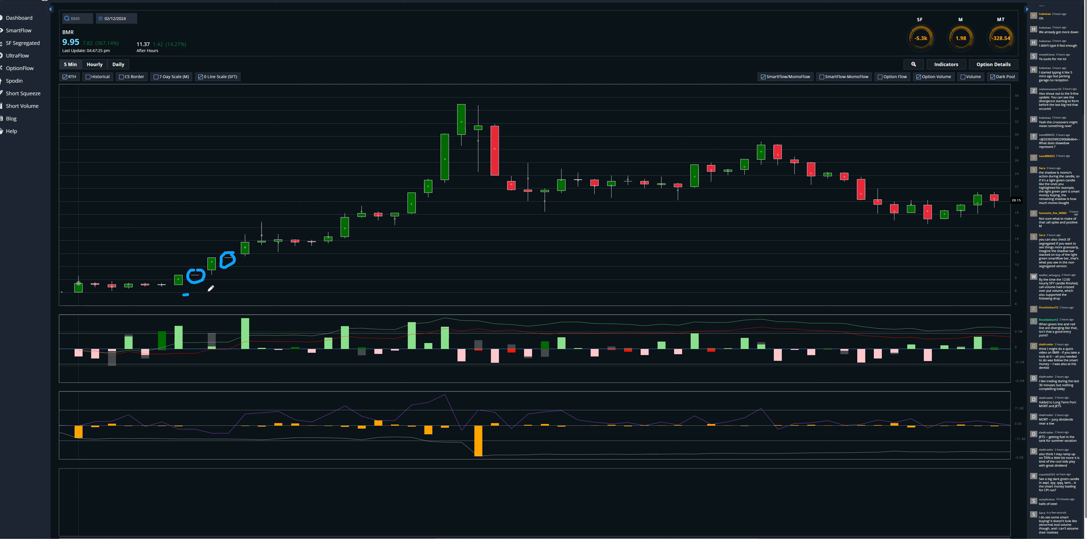
left_click_drag(193, 290, 244, 276)
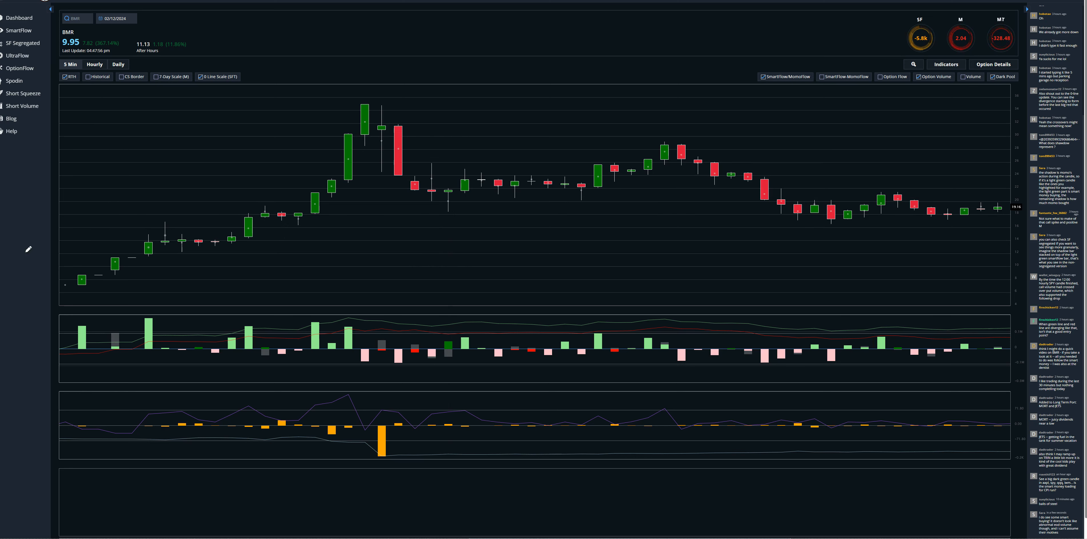
mouse_move(448, 159)
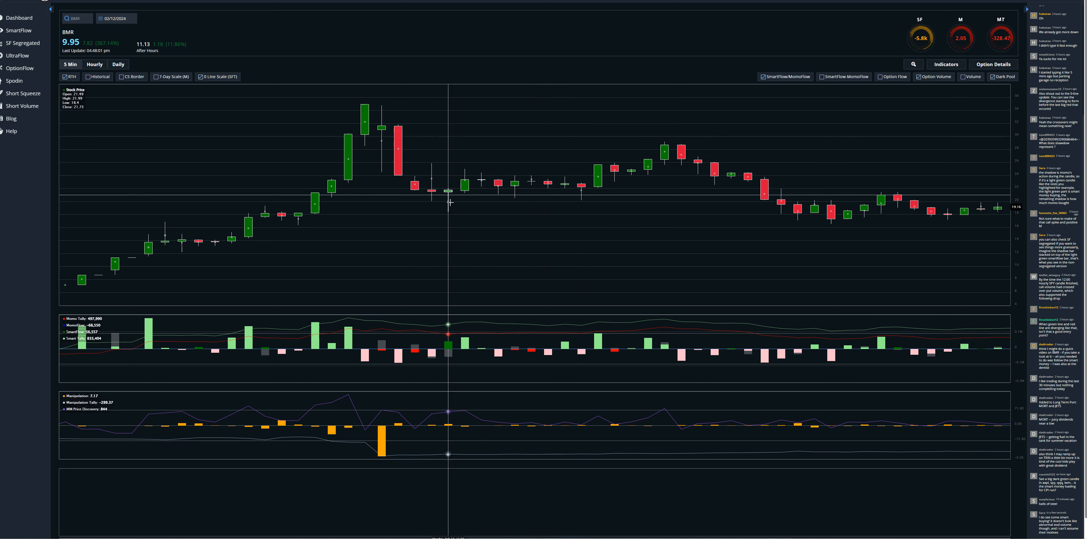
mouse_move(448, 196)
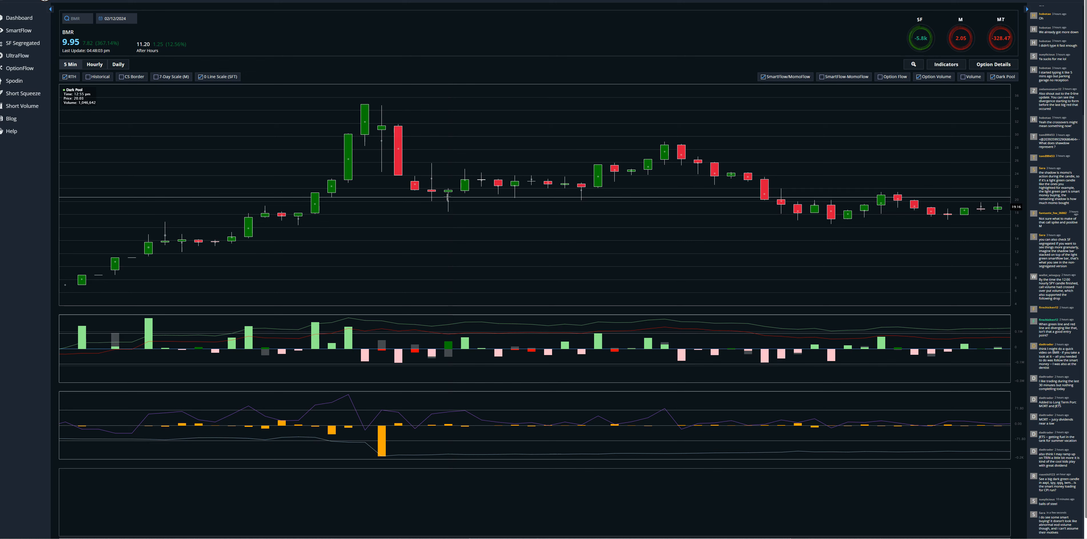
mouse_move(449, 194)
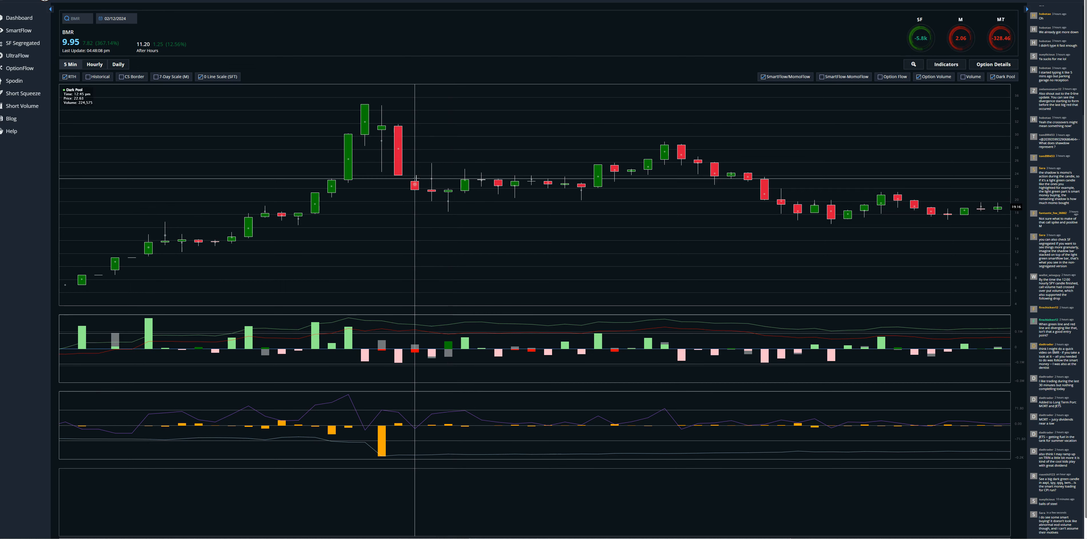
mouse_move(449, 201)
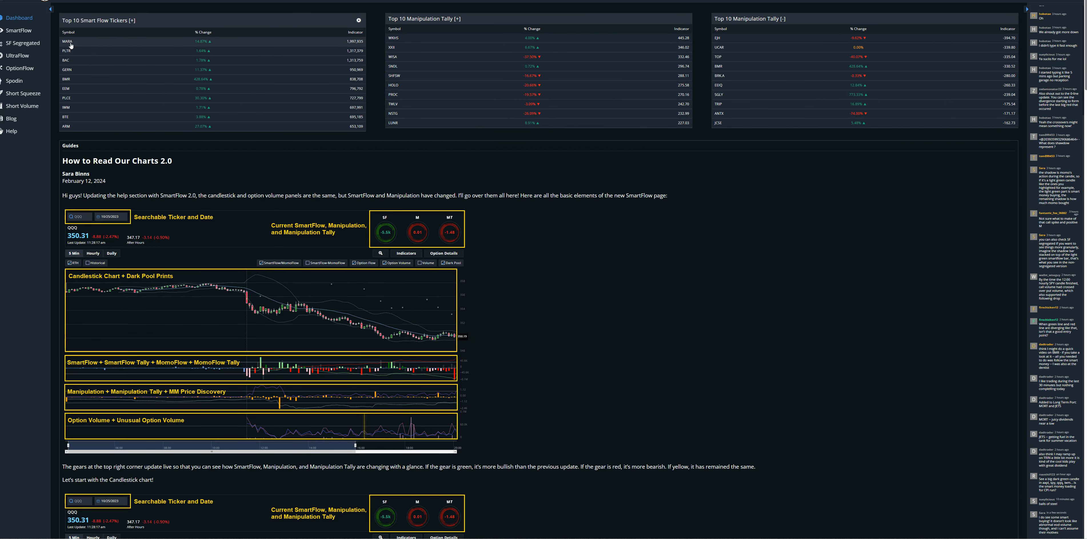
Load the MARA 5-minute chart from the Dashboard's top tickers table.
left_click(66, 41)
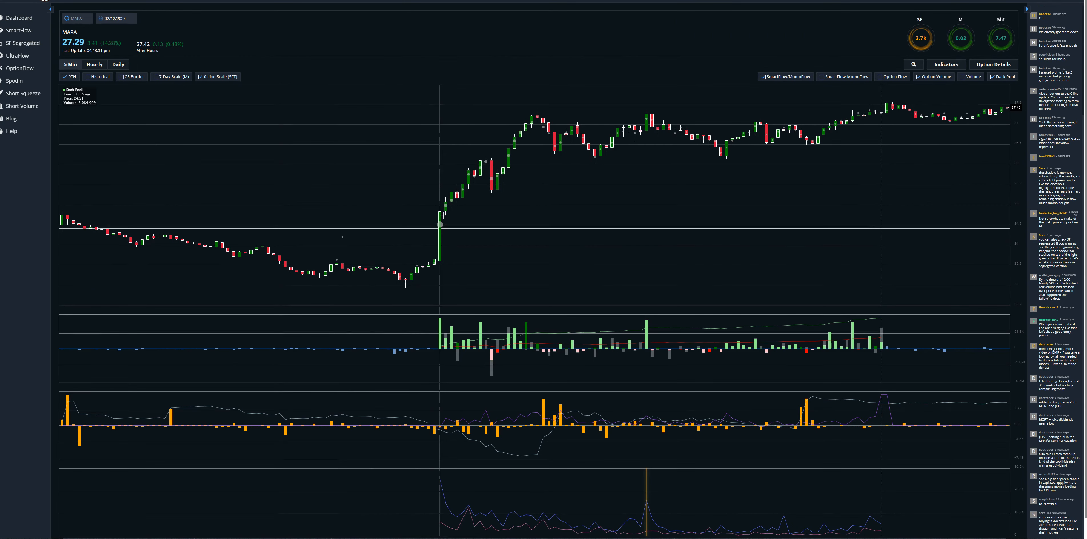
mouse_move(439, 213)
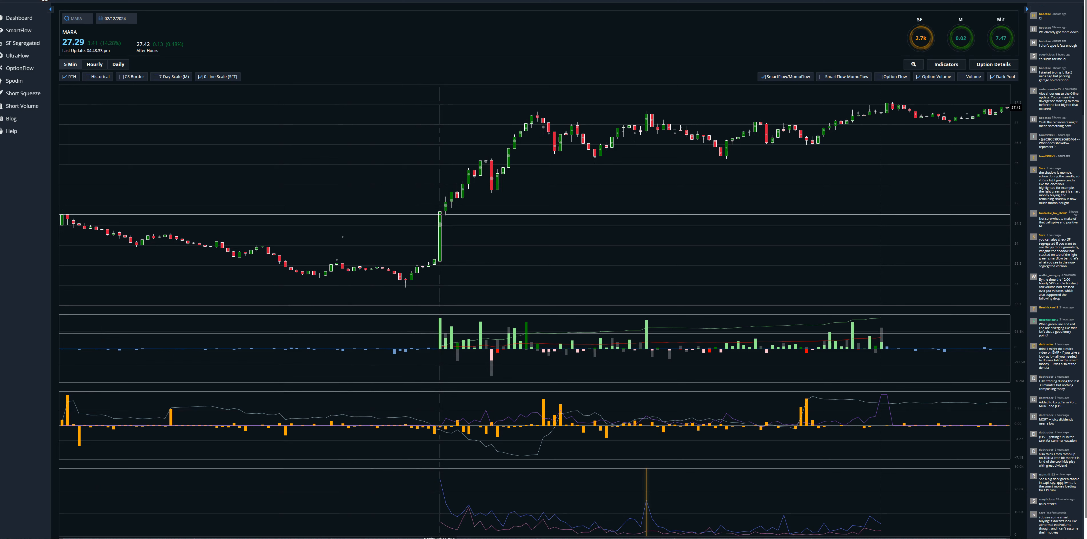
mouse_move(443, 208)
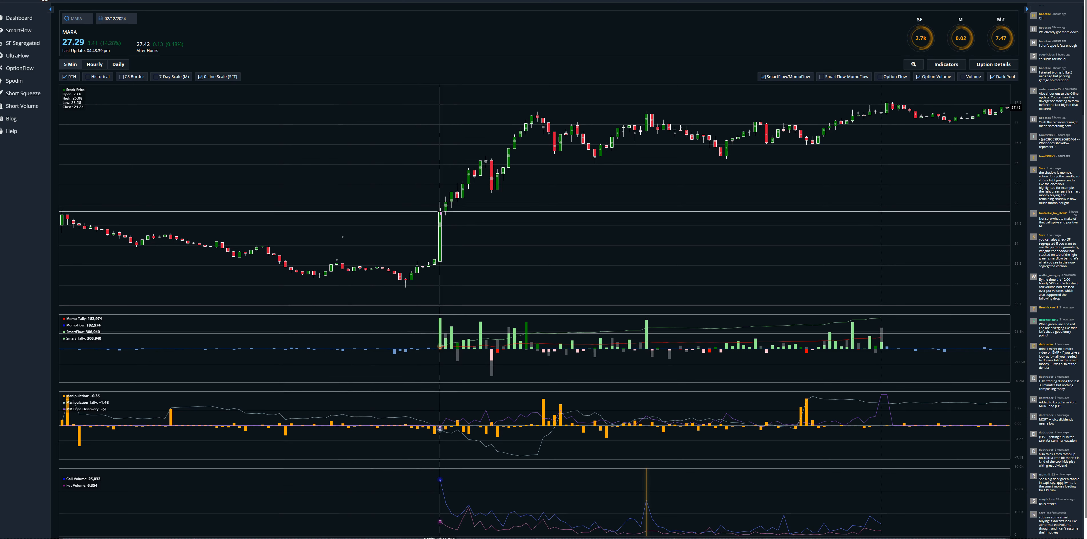
mouse_move(447, 208)
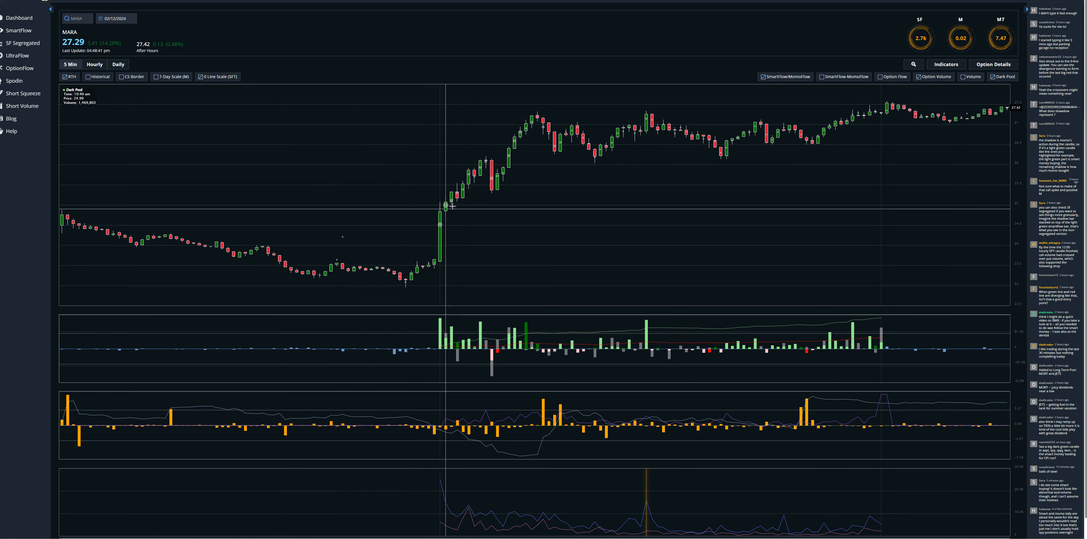
mouse_move(451, 206)
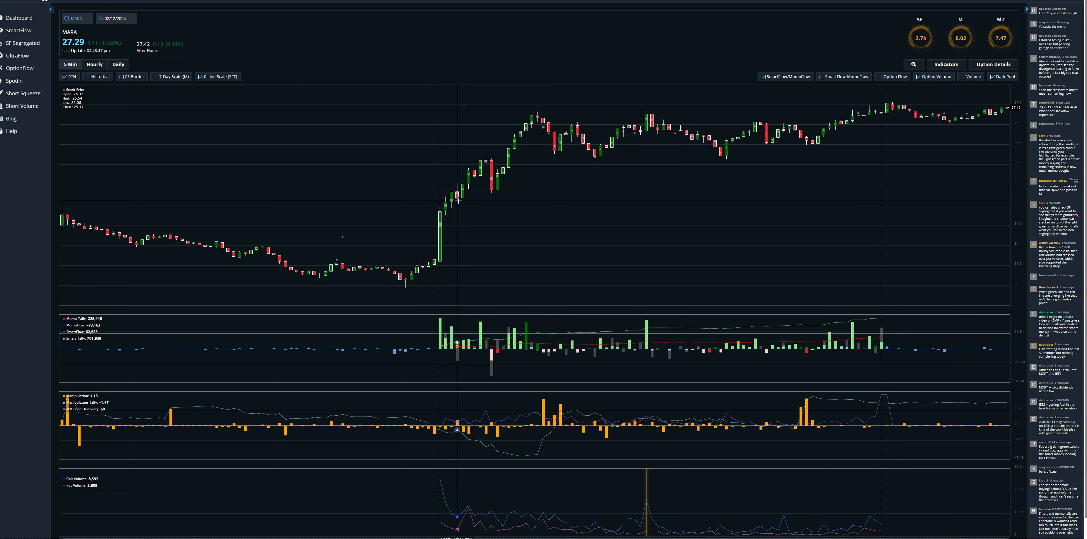
mouse_move(450, 267)
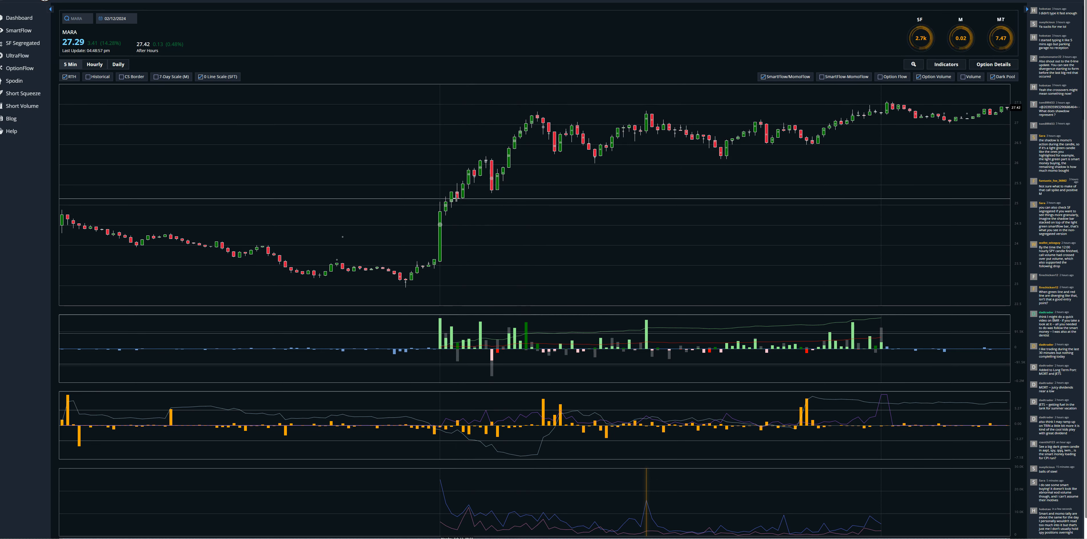
mouse_move(509, 153)
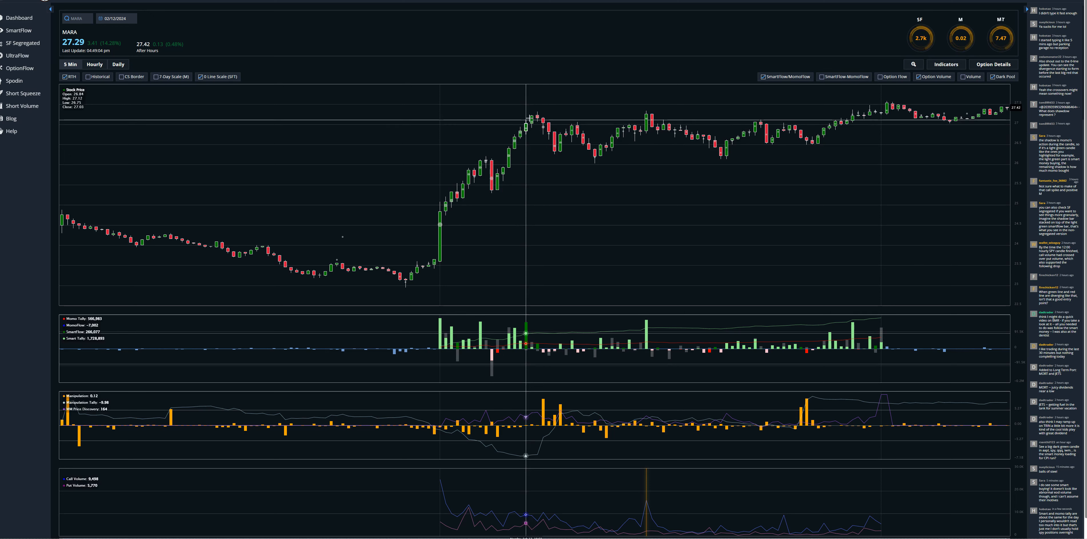
mouse_move(428, 200)
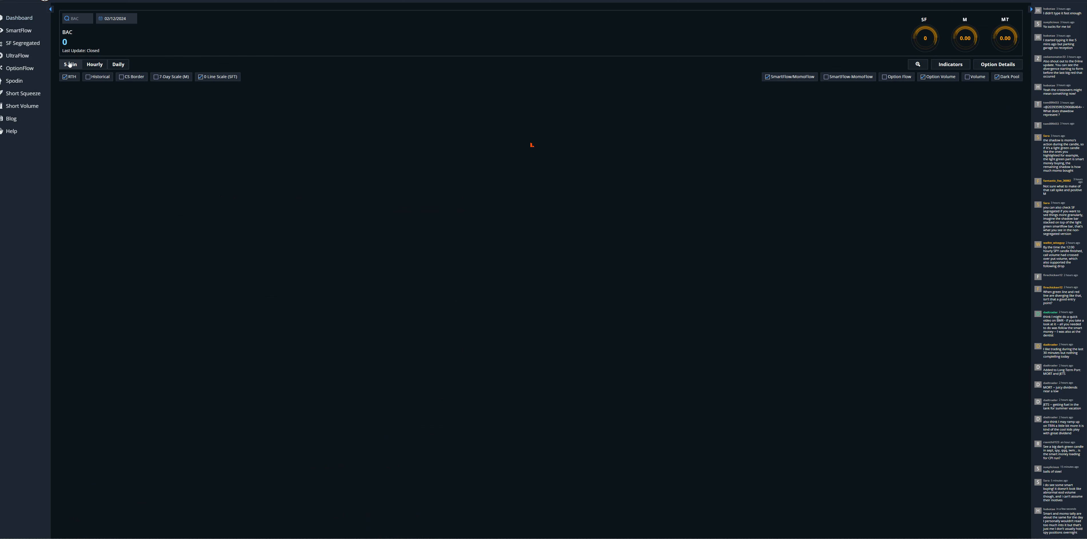
Show BAC on the 5-minute timeframe with SmartFlow and Manipulation panels.
left_click(69, 64)
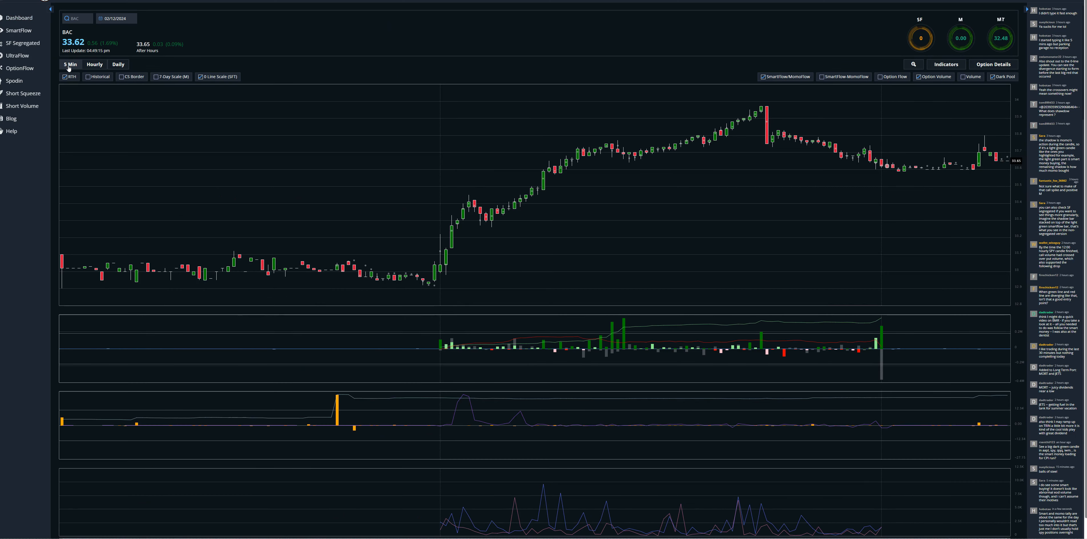
mouse_move(511, 346)
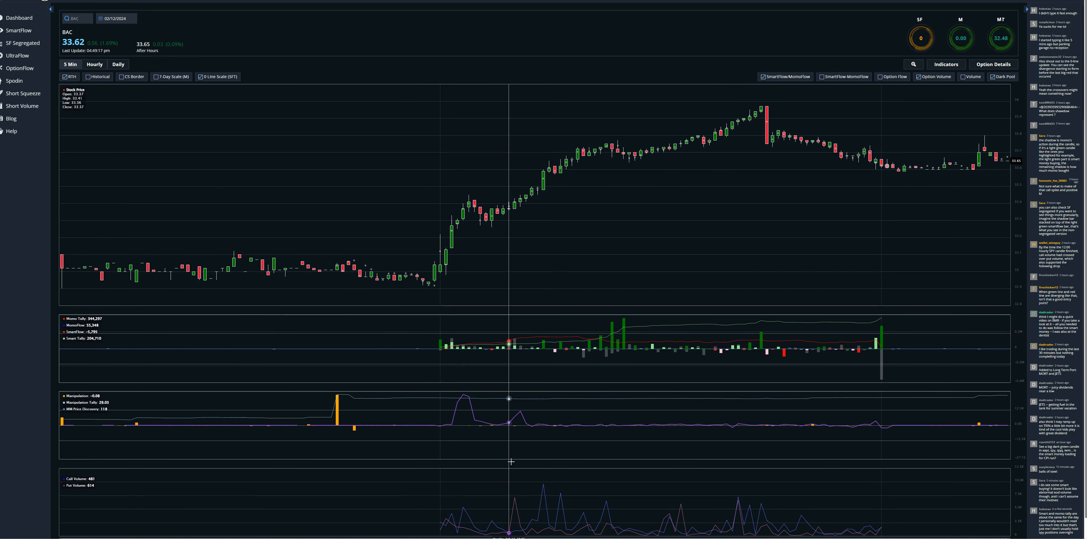
mouse_move(304, 414)
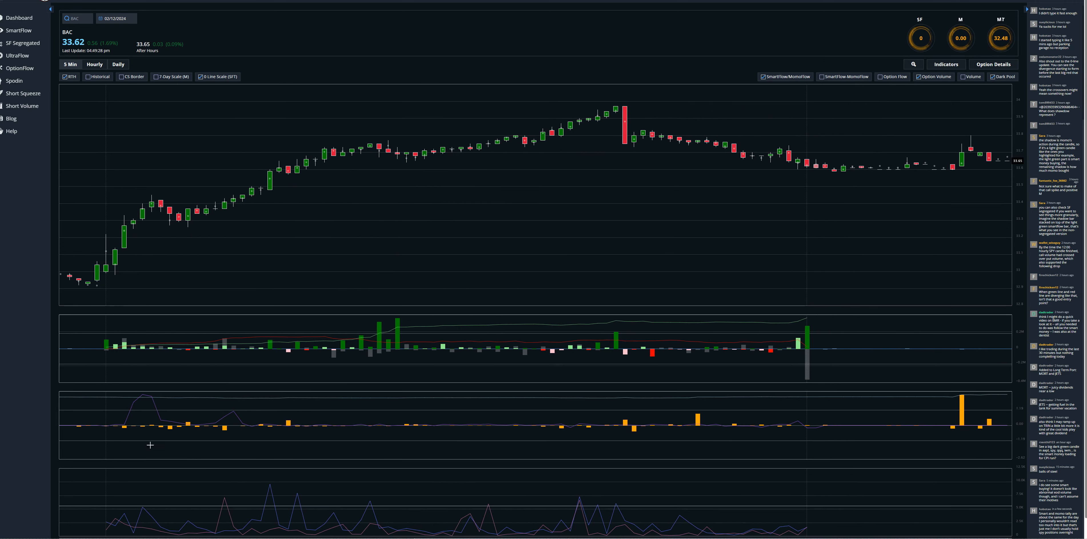
mouse_move(4, 320)
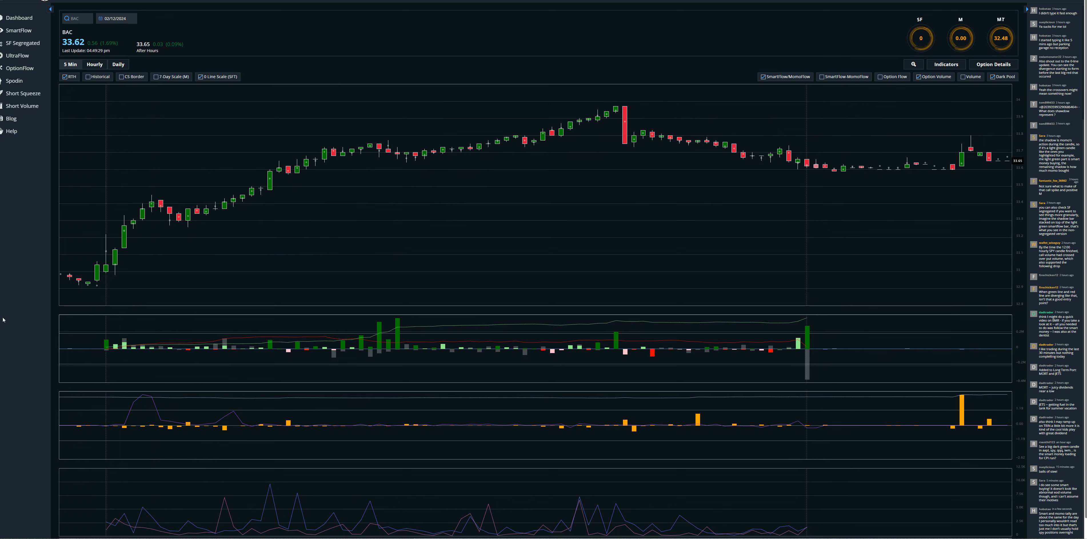
mouse_move(26, 345)
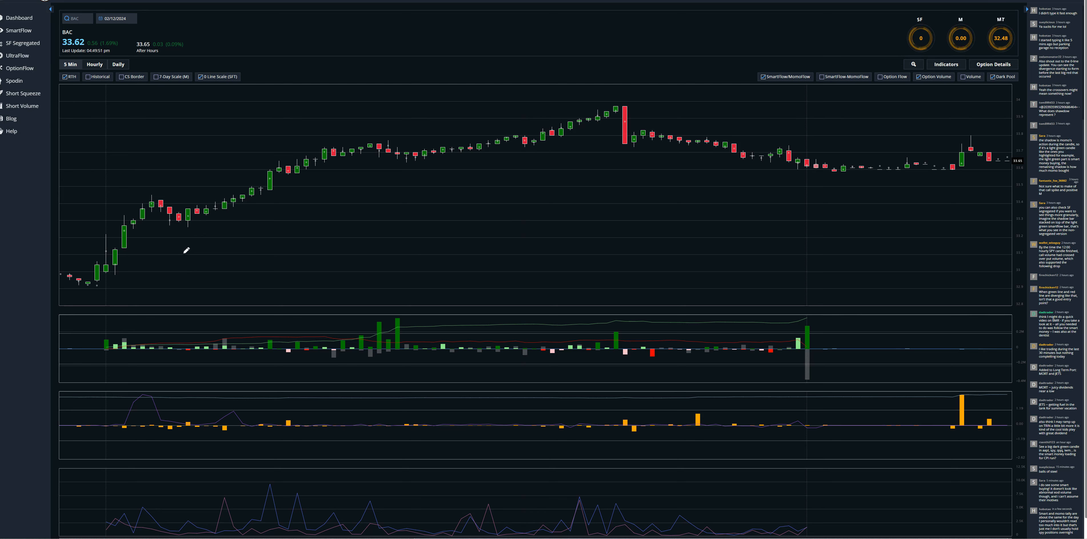
Sketch a box beside the early BAC rally and mark the candles just after it.
left_click_drag(176, 232, 208, 258)
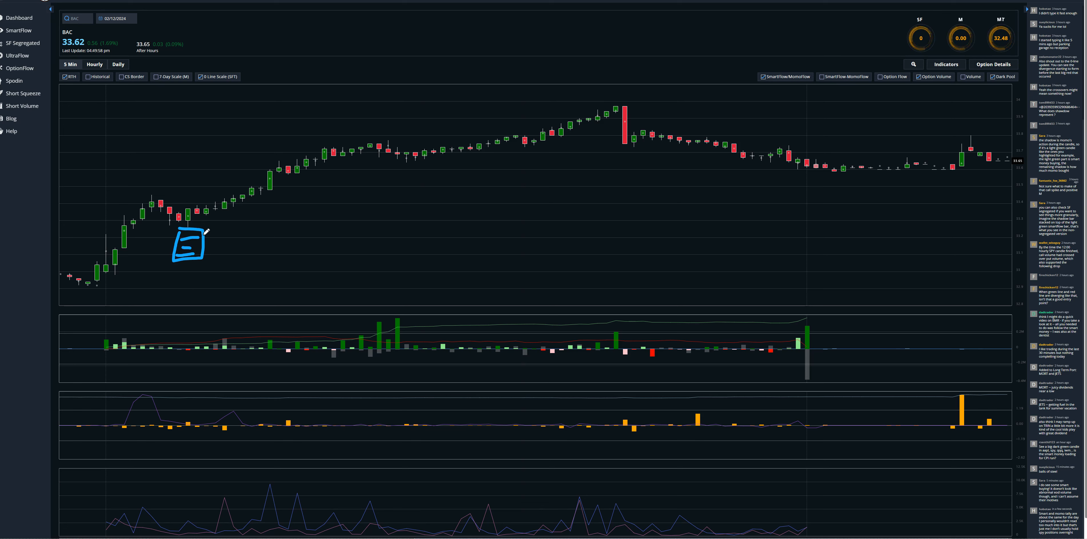
left_click_drag(201, 220, 386, 200)
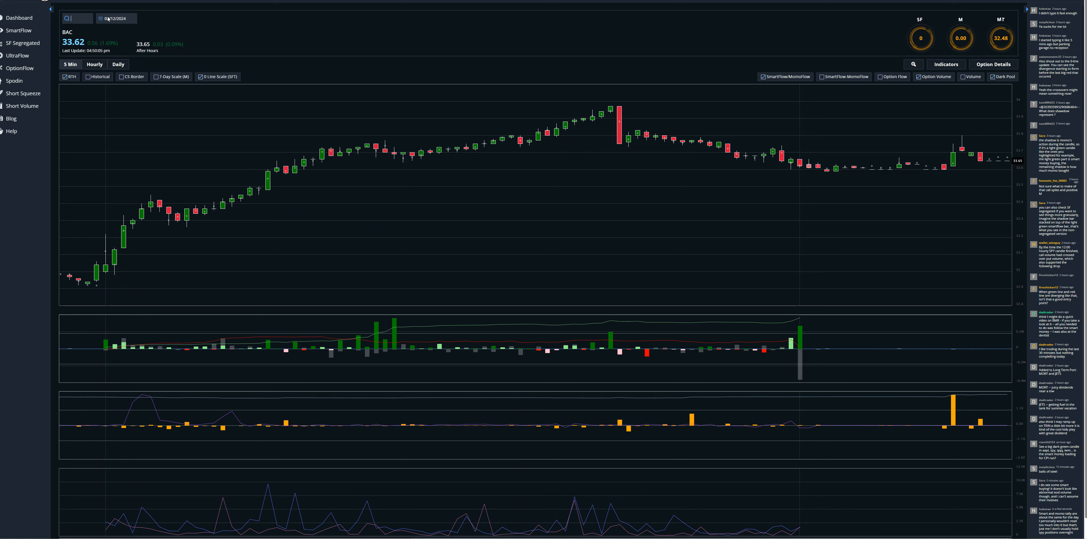
Load the SPY 5-minute chart by searching the ticker SPY.
type("SPY")
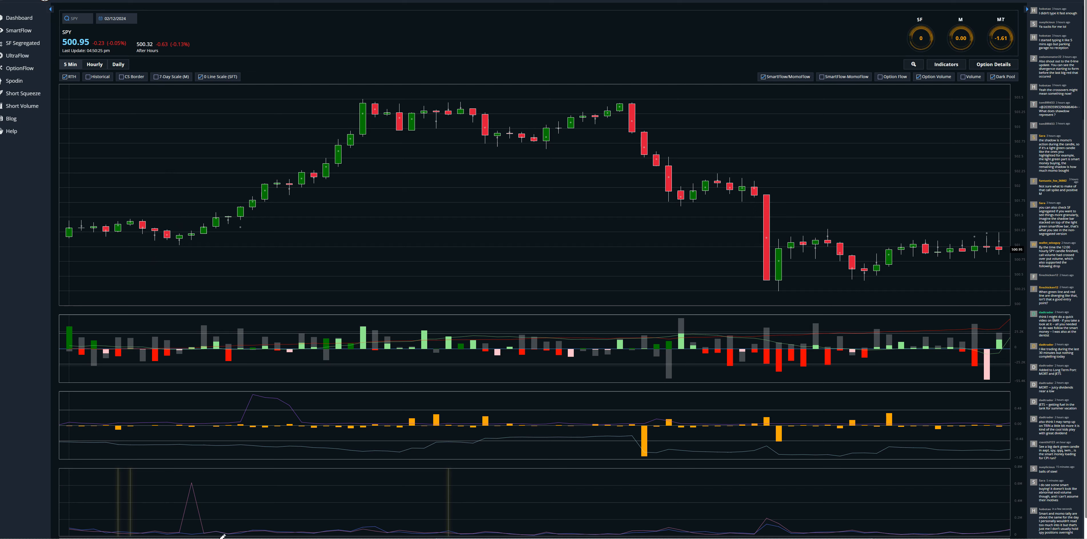
Box the option-volume spike, trace the SPY rally to the morning high, and underline the flat opening candles.
left_click_drag(173, 481, 225, 530)
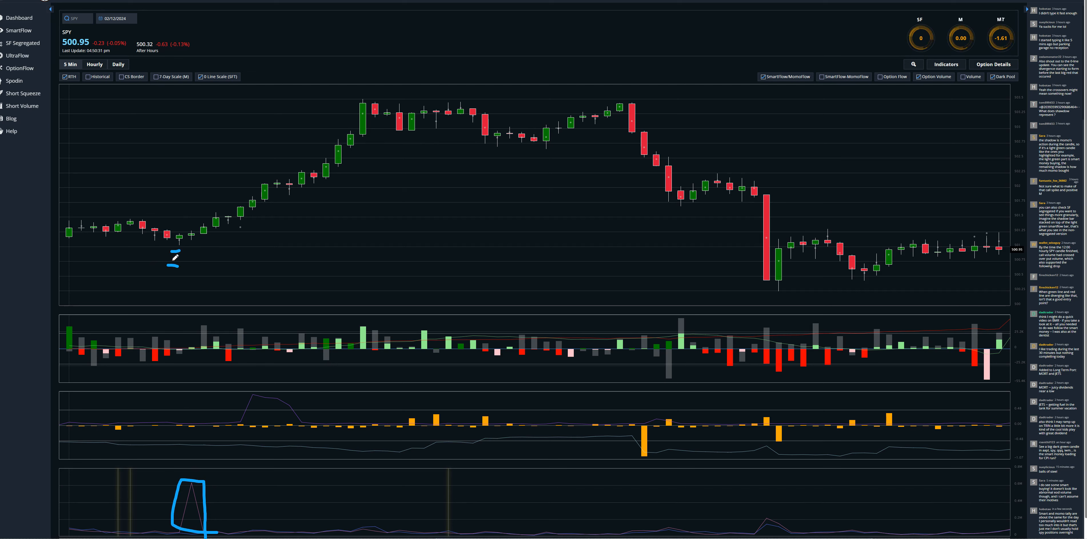
left_click_drag(180, 257, 391, 139)
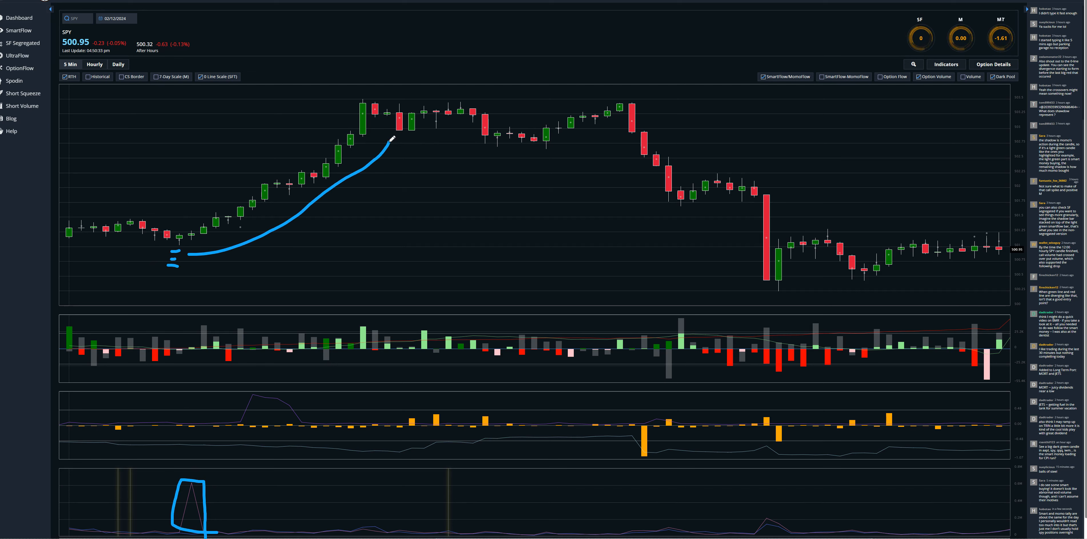
left_click_drag(375, 138, 395, 146)
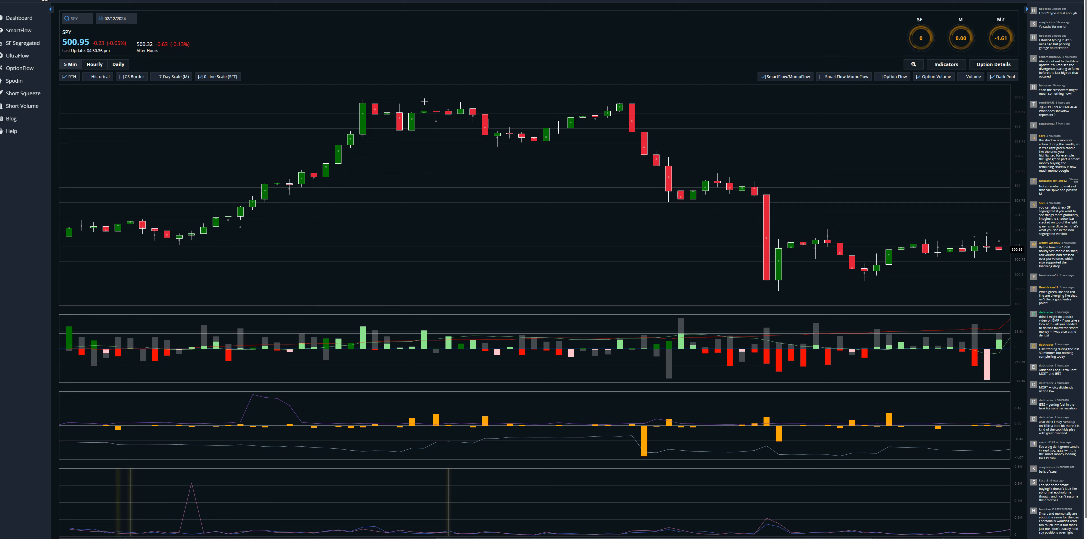
mouse_move(182, 245)
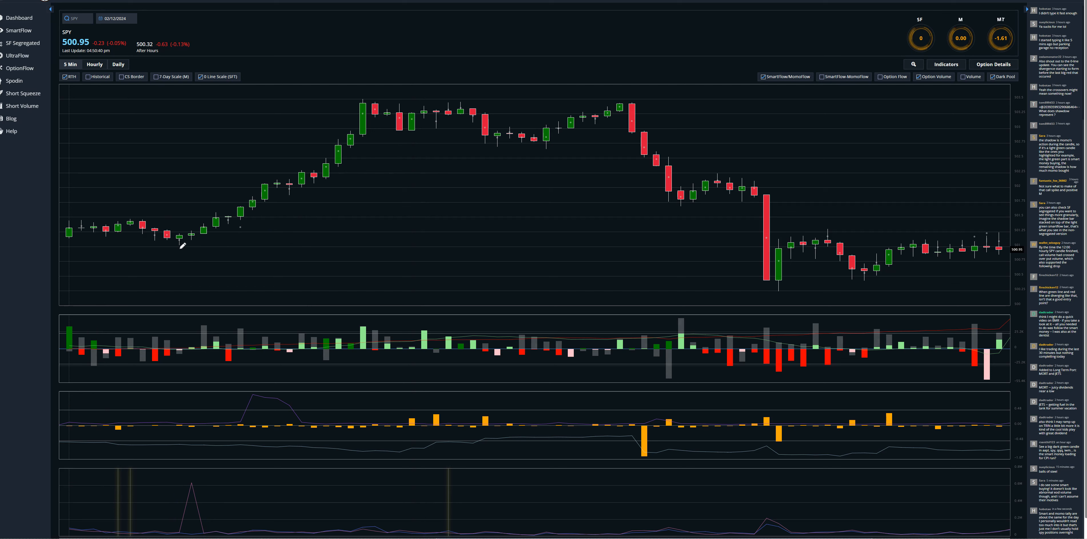
mouse_move(400, 109)
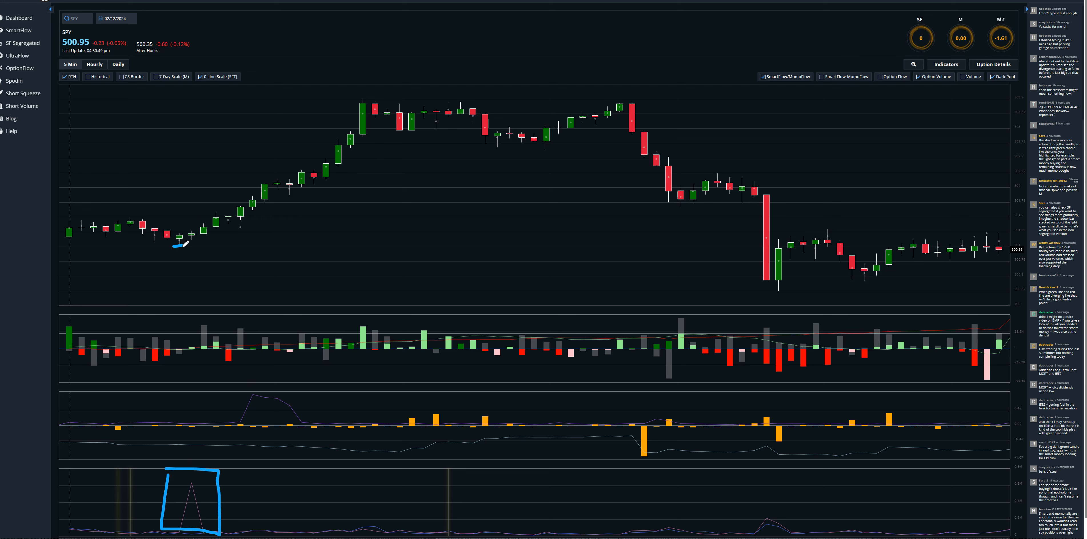
mouse_move(68, 246)
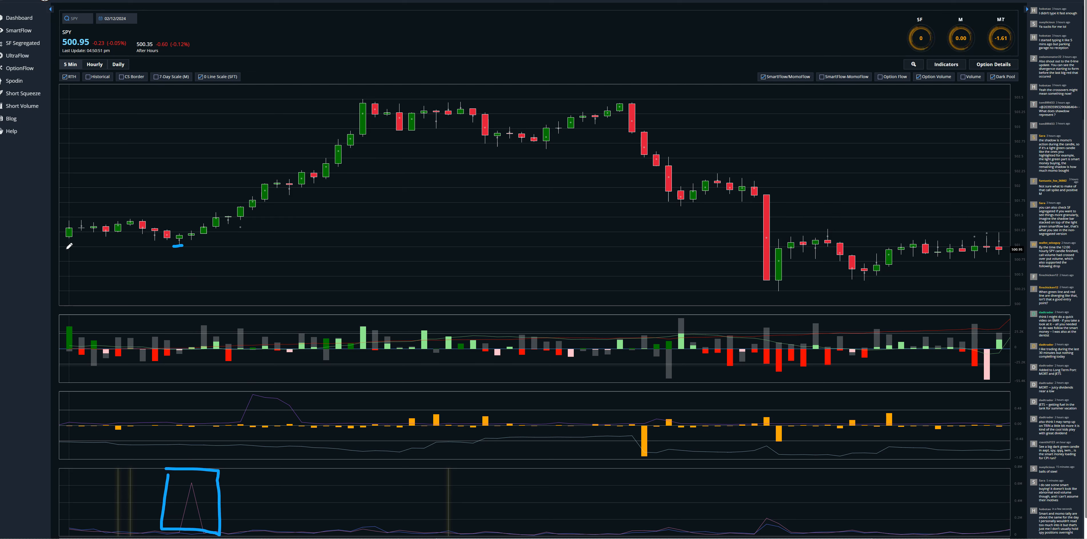
left_click_drag(68, 261, 247, 258)
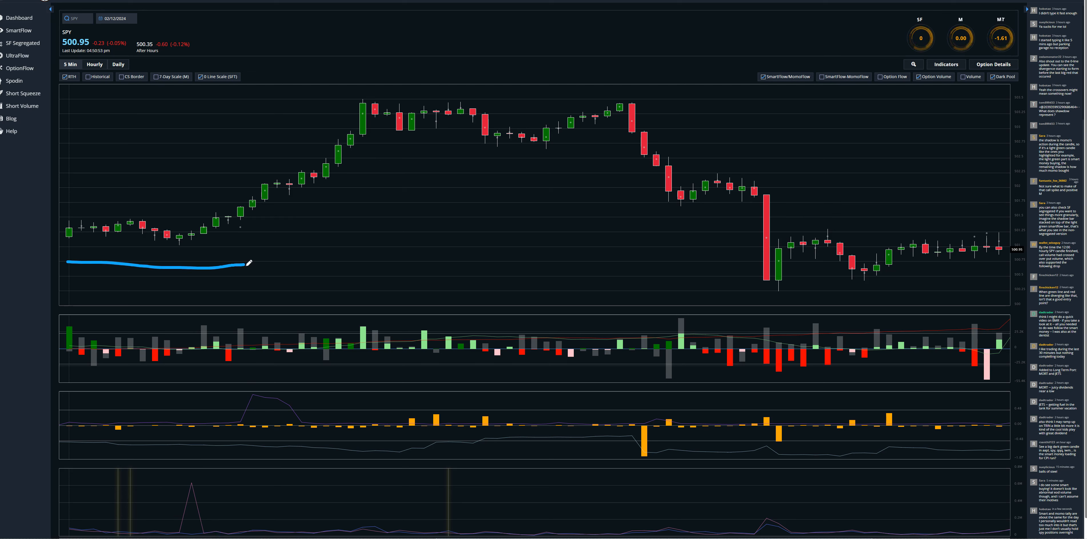